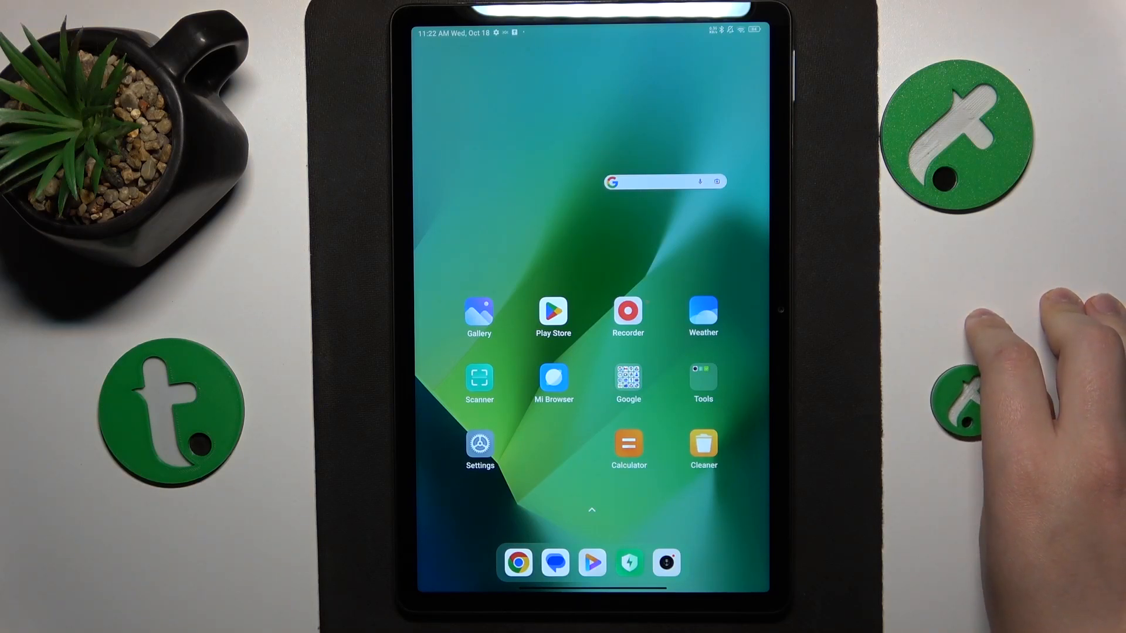
Launch Chrome from the home screen dock.
left_click(553, 313)
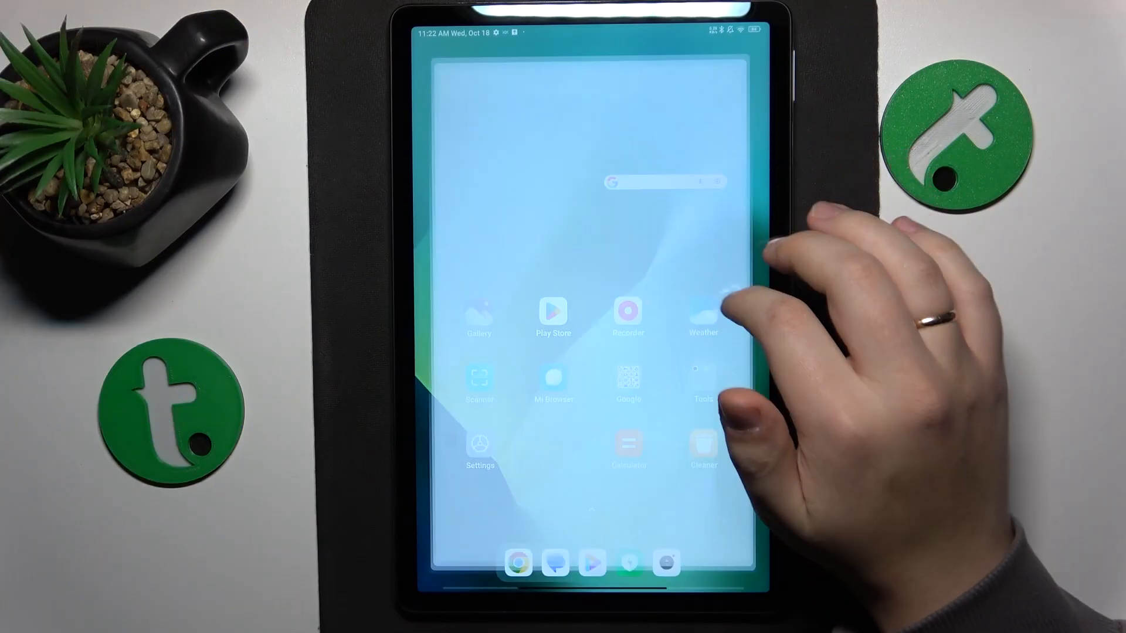
Search for fortnite.com and download FortniteInstaller-5.3.0.apk from the Android page.
left_click(662, 182)
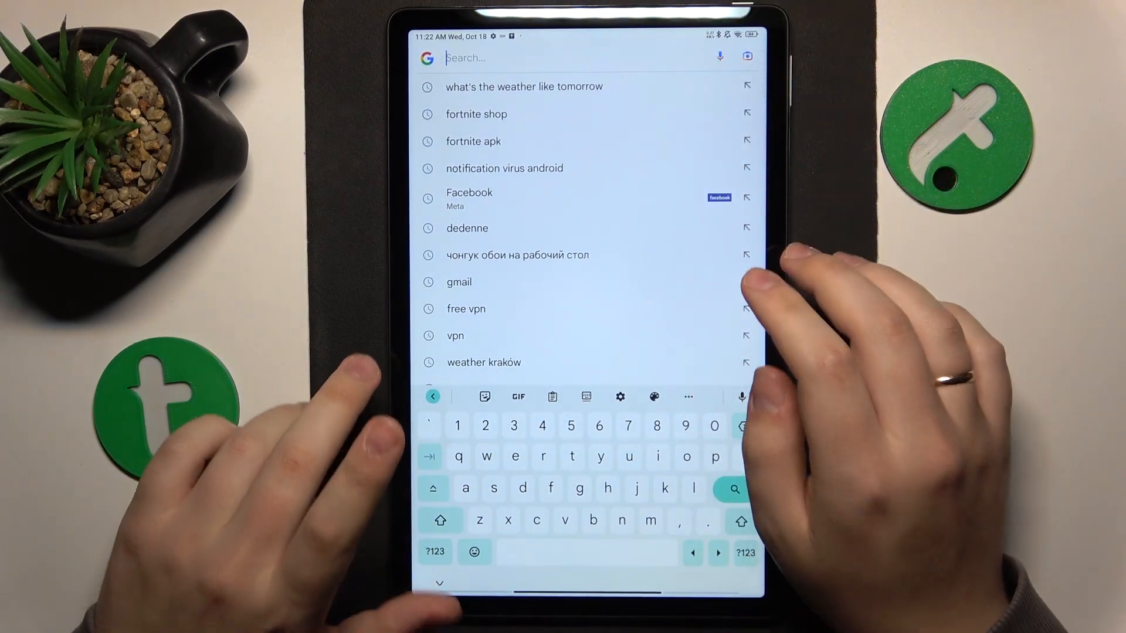
left_click(476, 113)
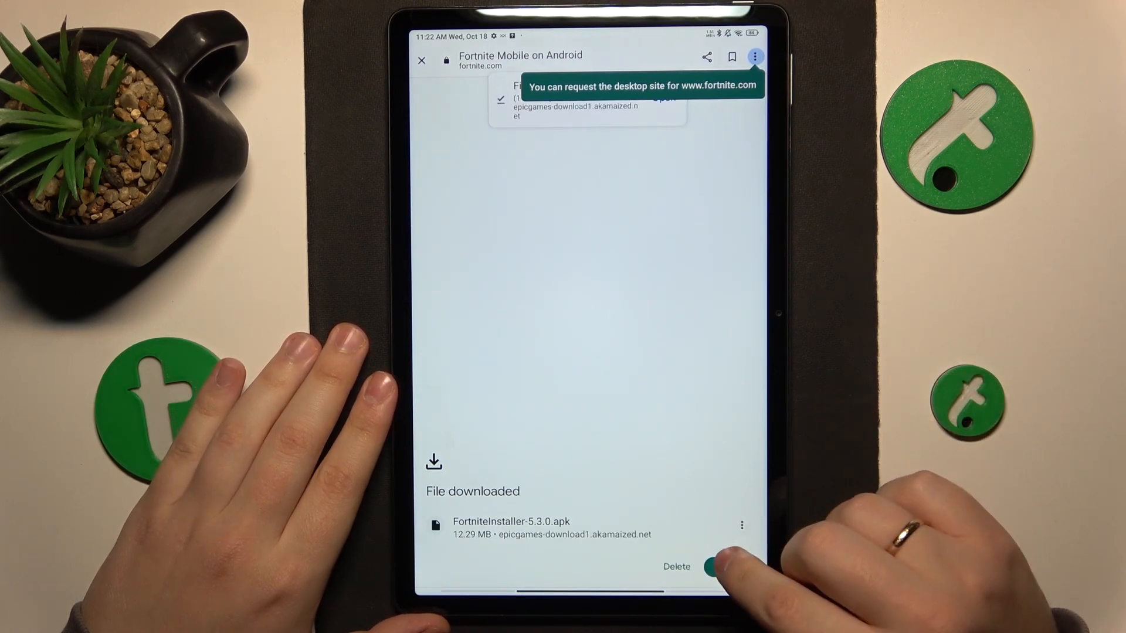
Open the installer APK, accept the unknown-app risks, and open Fortnite in Epic Games Store.
left_click(727, 566)
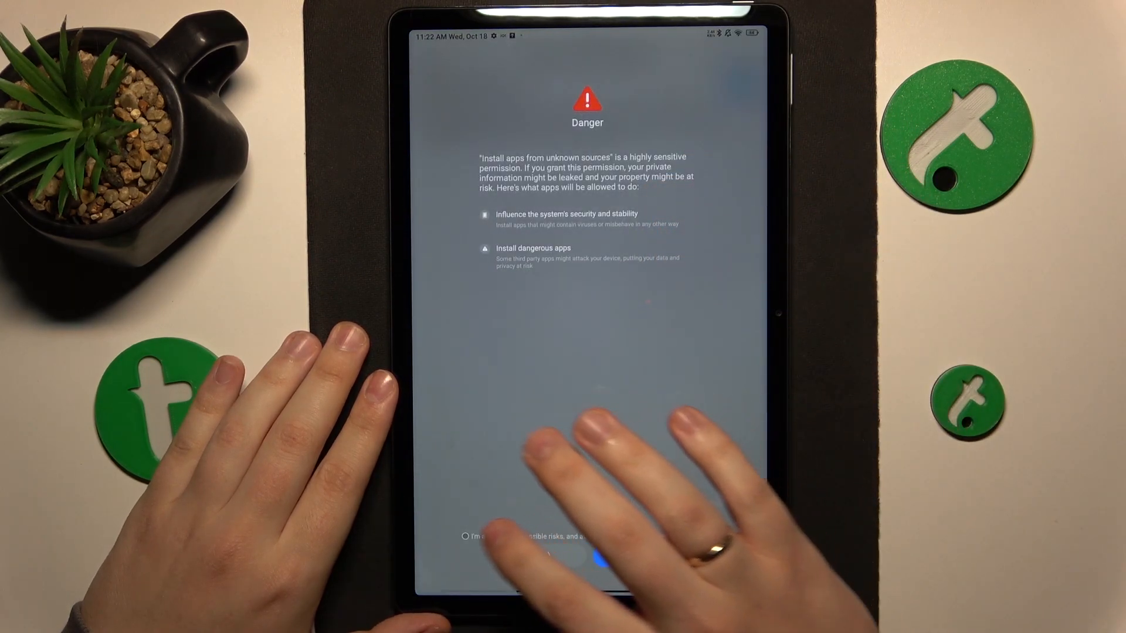
left_click(465, 536)
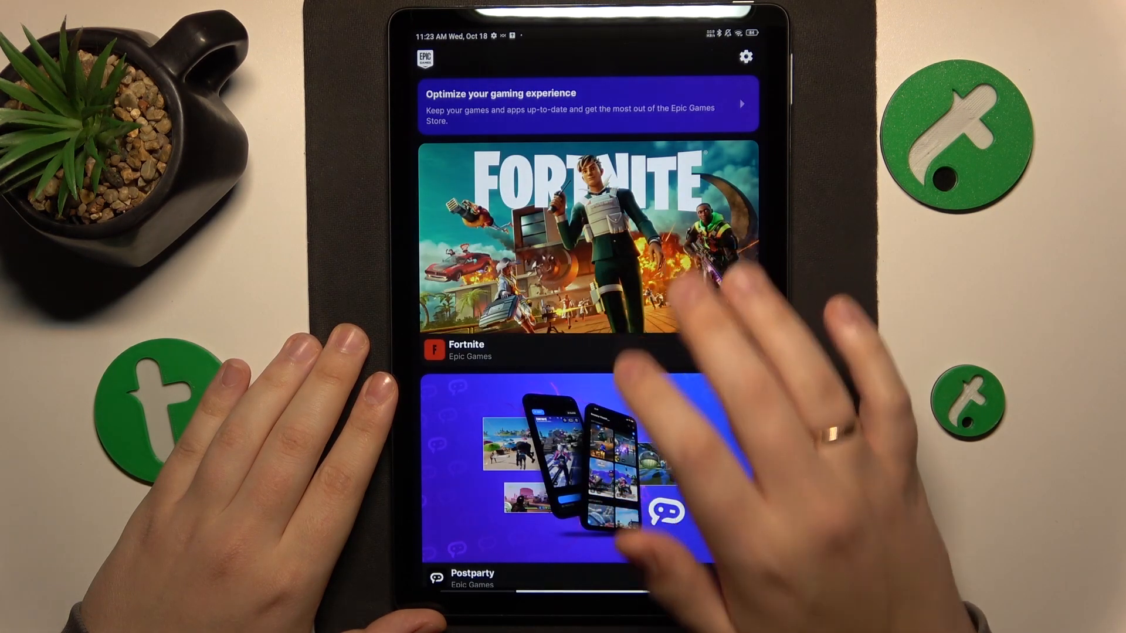
left_click(587, 236)
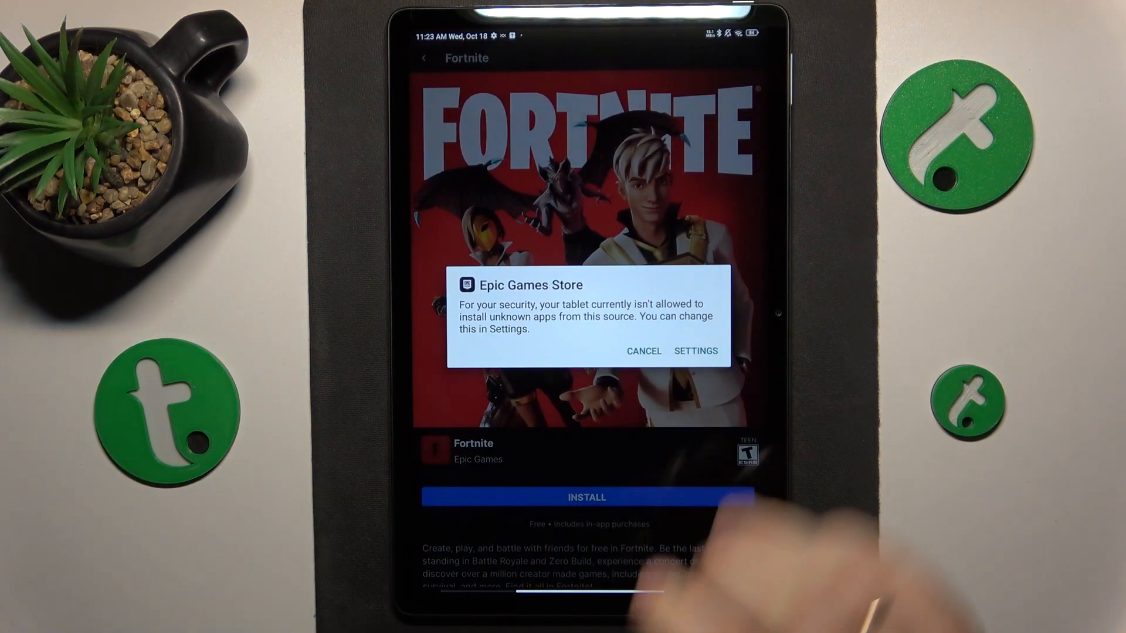
Go to Settings for allowing Epic Games Store to install unknown apps.
left_click(695, 351)
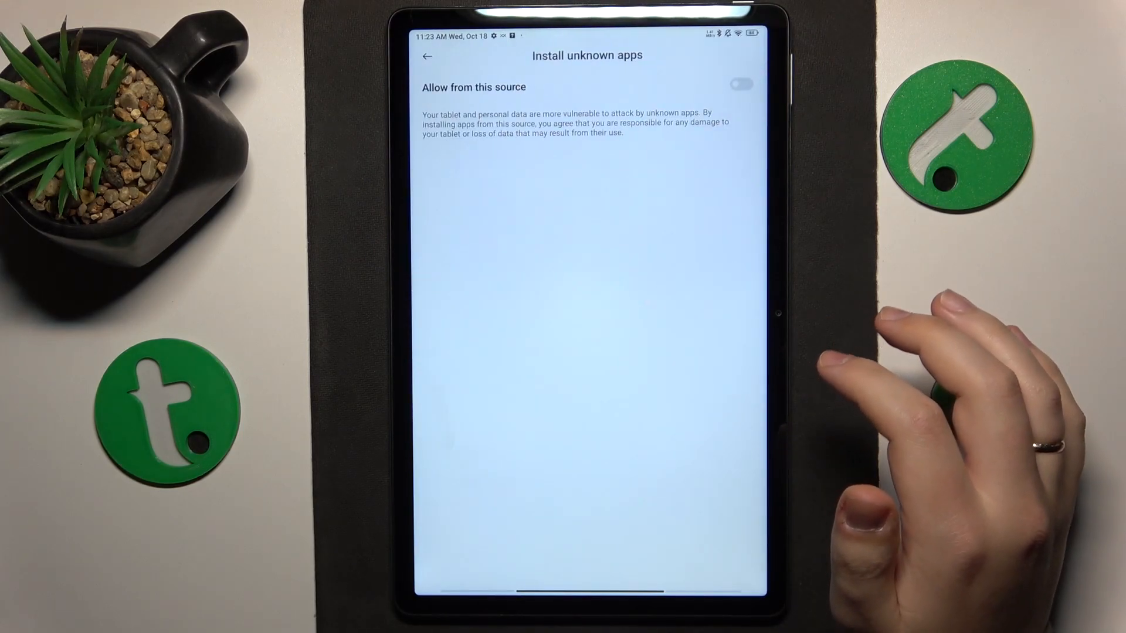
mouse_move(717, 215)
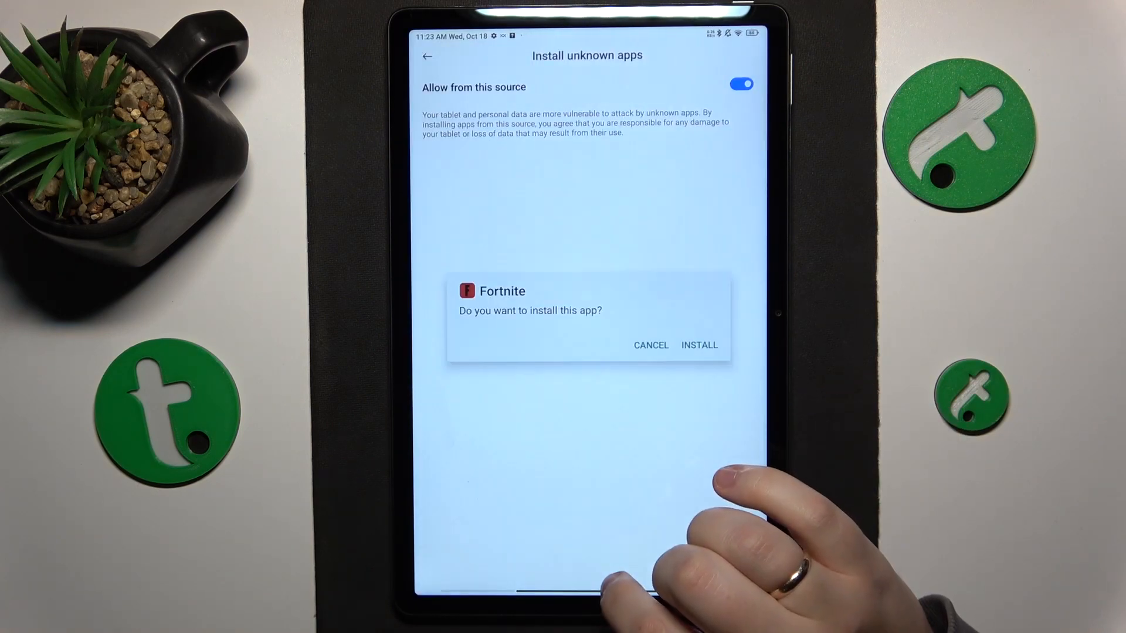
Confirm the 'Do you want to install this app?' prompt for Fortnite.
left_click(698, 345)
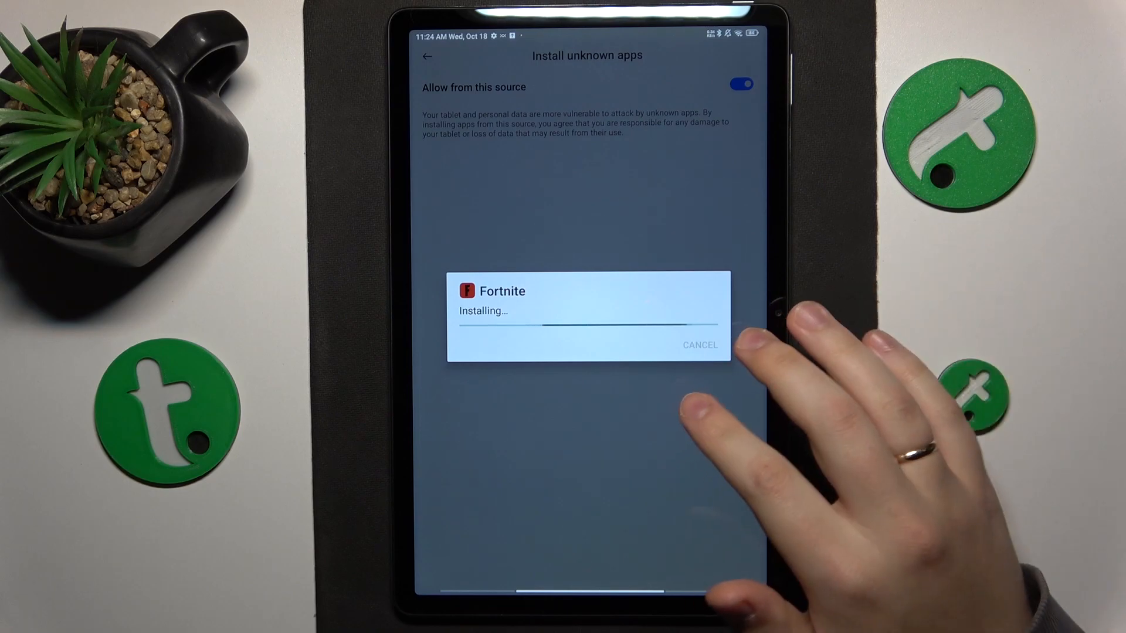
mouse_move(826, 395)
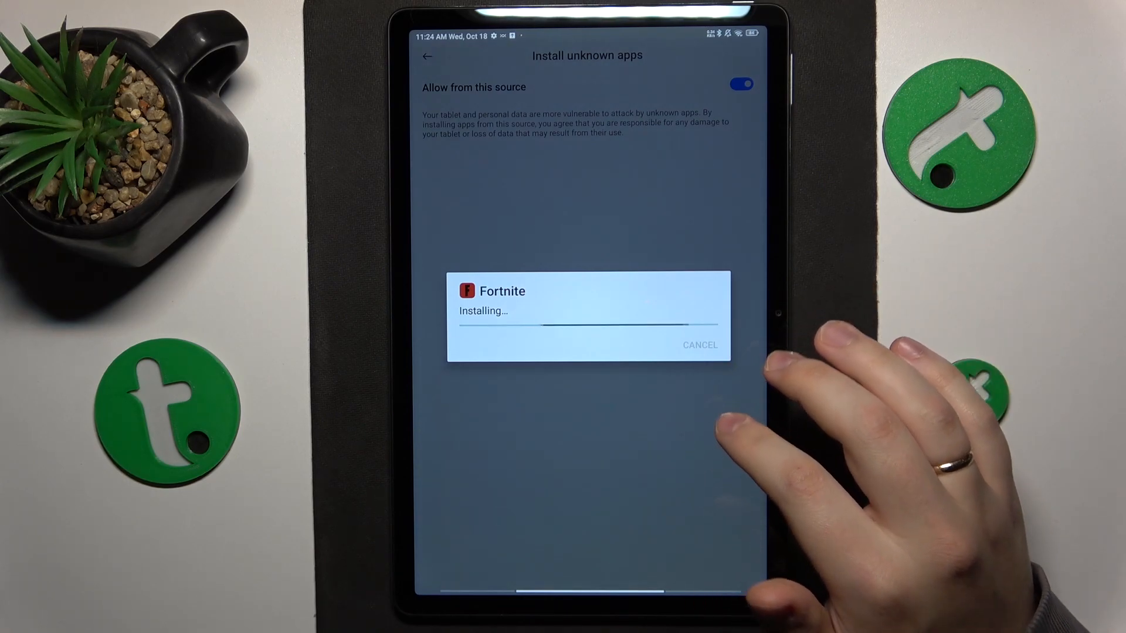